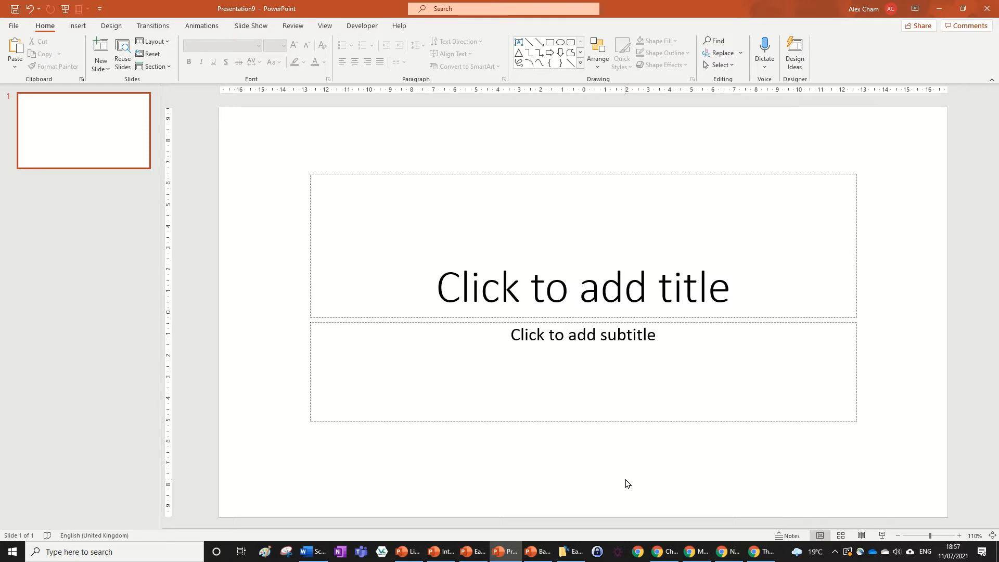
pyautogui.moveTo(303, 138)
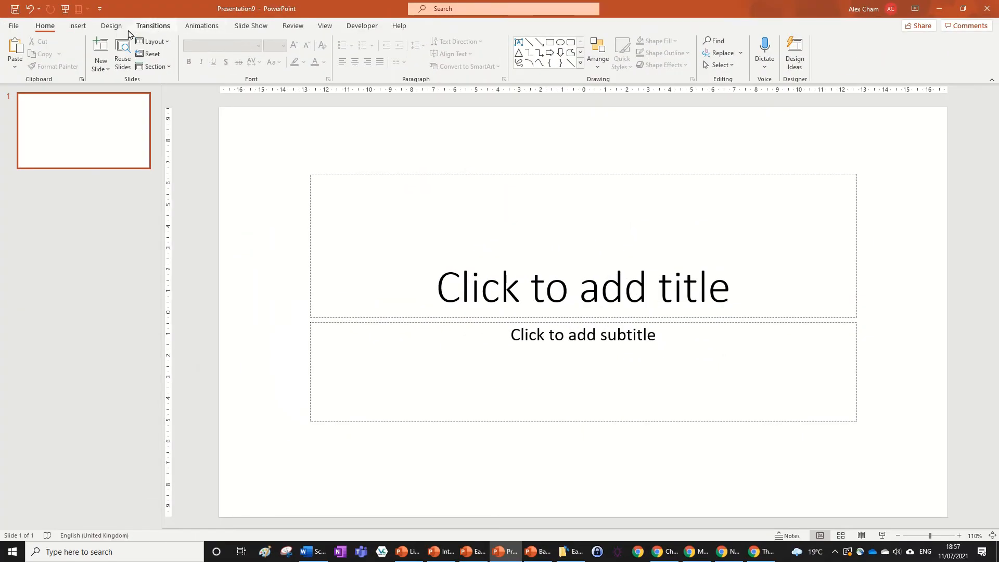
# Insert a Clustered Column chart with the default sample data and dismiss its data sheet.
pyautogui.click(77, 25)
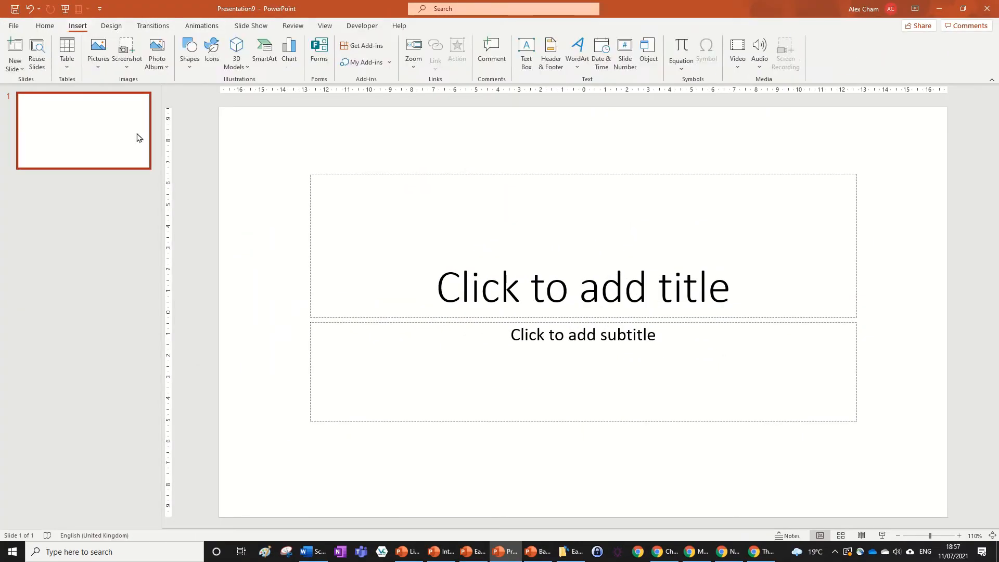
pyautogui.click(288, 51)
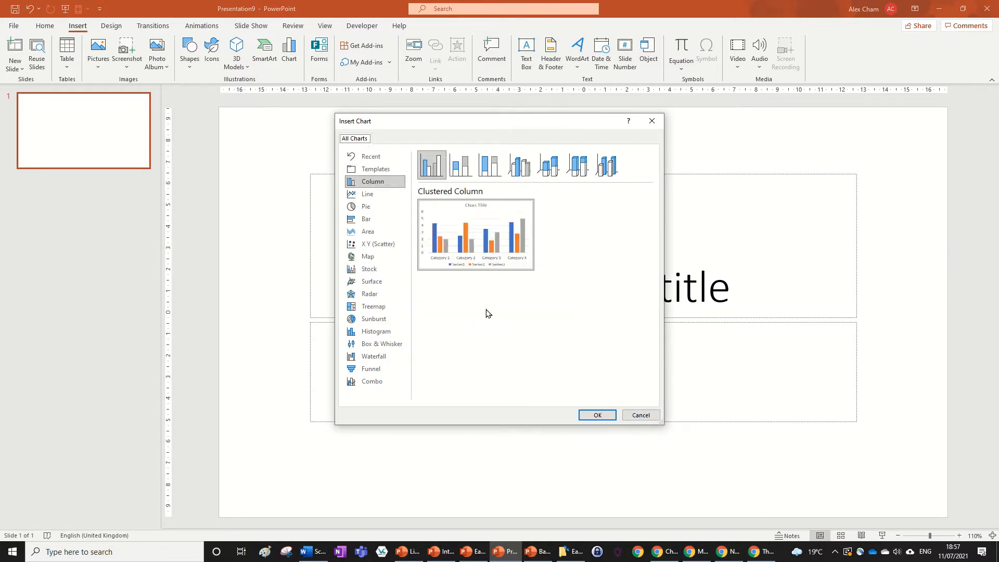
pyautogui.click(640, 415)
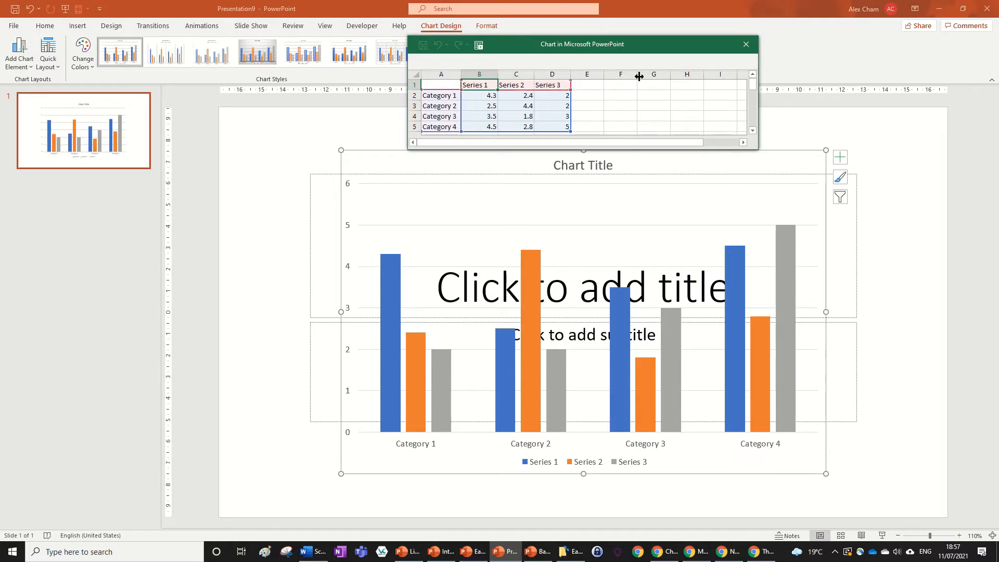
pyautogui.click(746, 44)
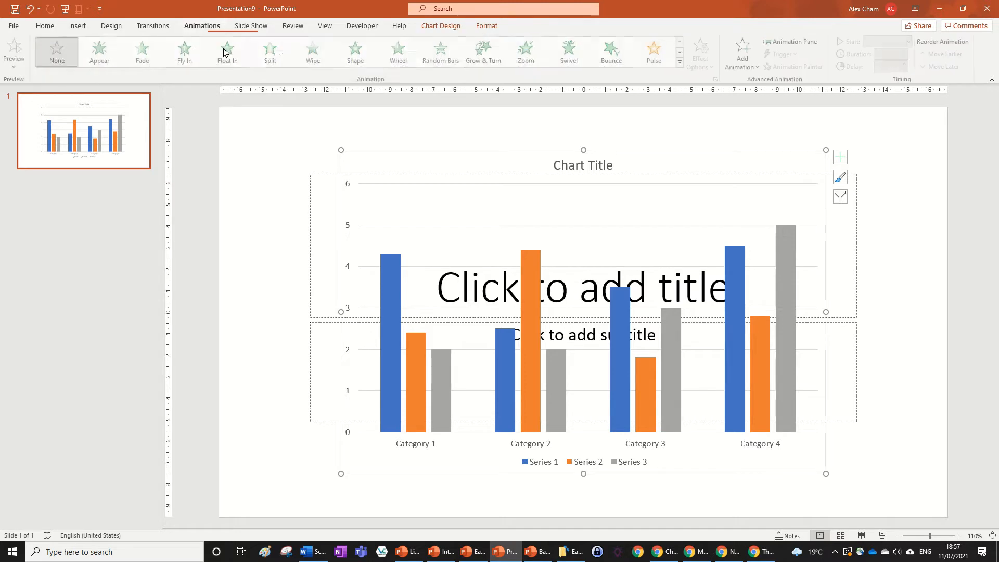
# Apply the Wipe entrance effect to the chart and show the Animation Pane.
pyautogui.click(315, 52)
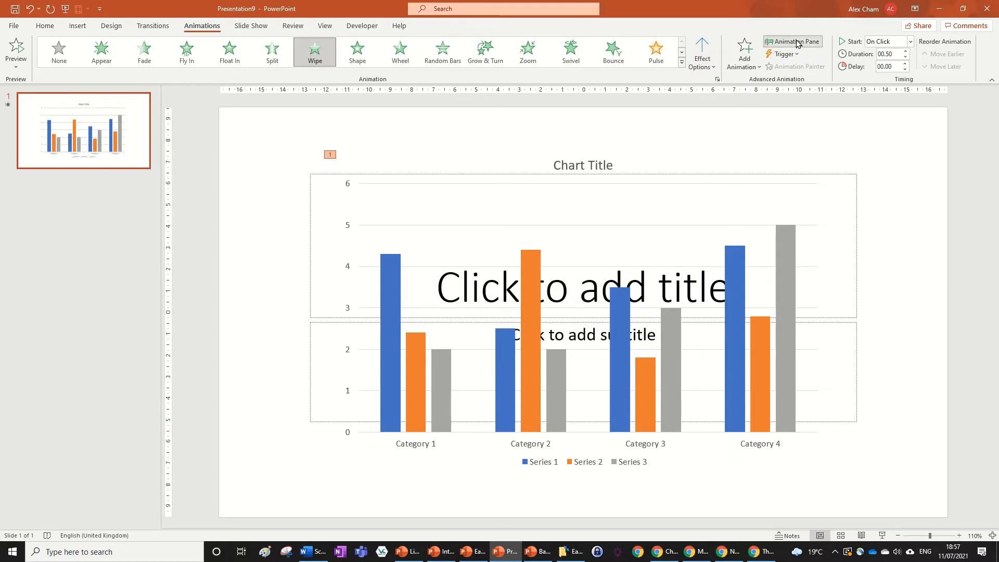
pyautogui.click(792, 41)
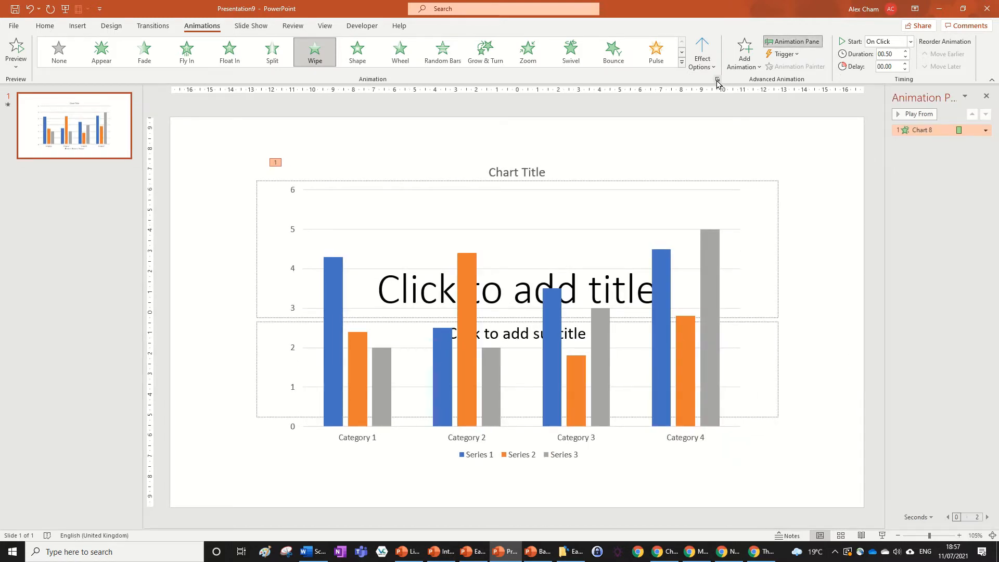
pyautogui.moveTo(717, 80)
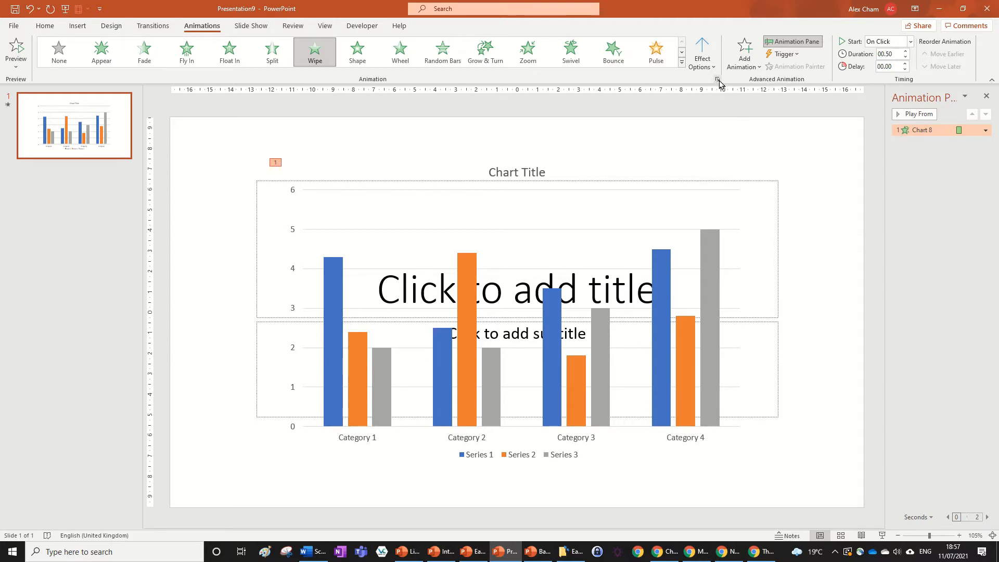
pyautogui.click(717, 79)
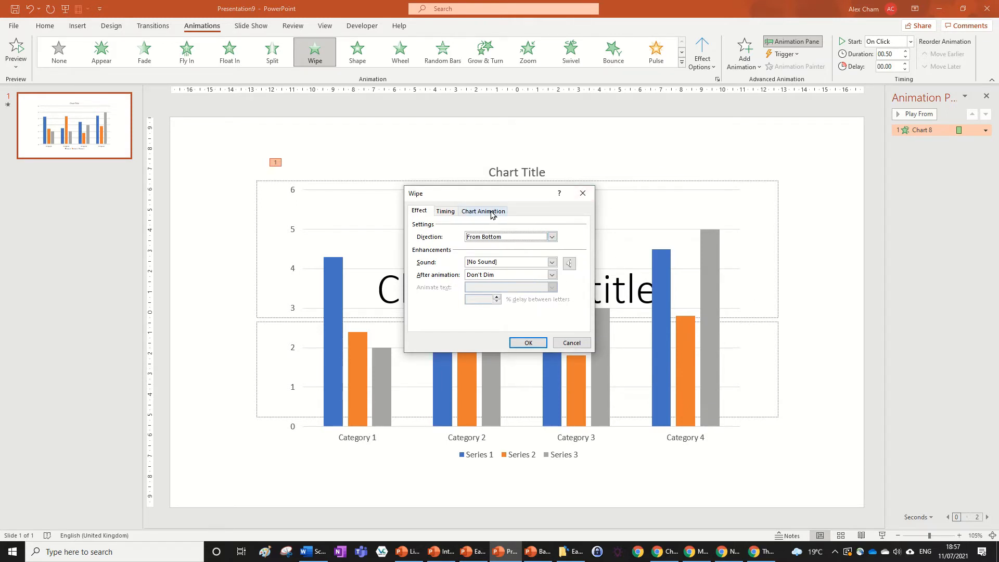
# On Chart Animation, try By Series, then settle on By Element in Category with background first.
pyautogui.click(482, 211)
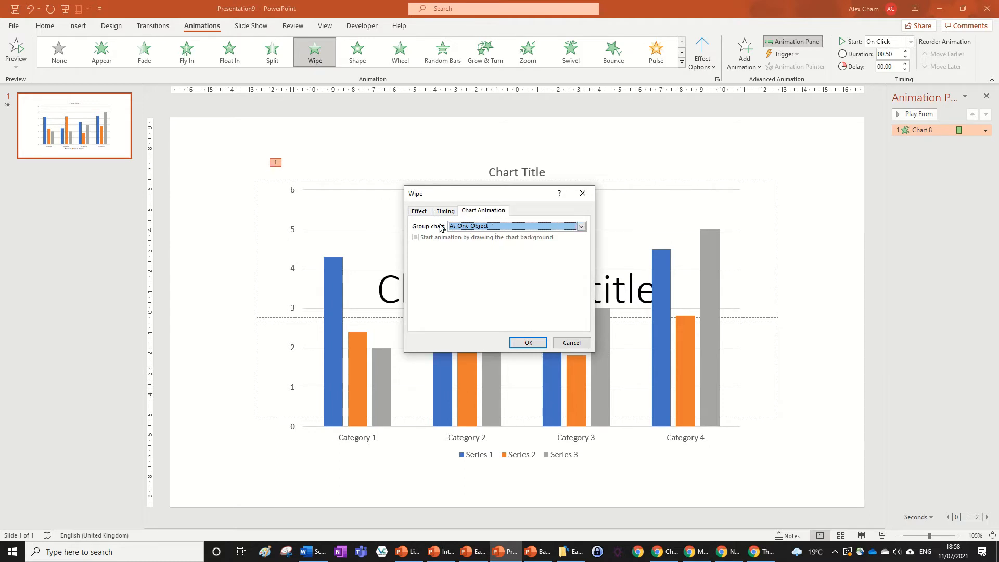
pyautogui.click(579, 225)
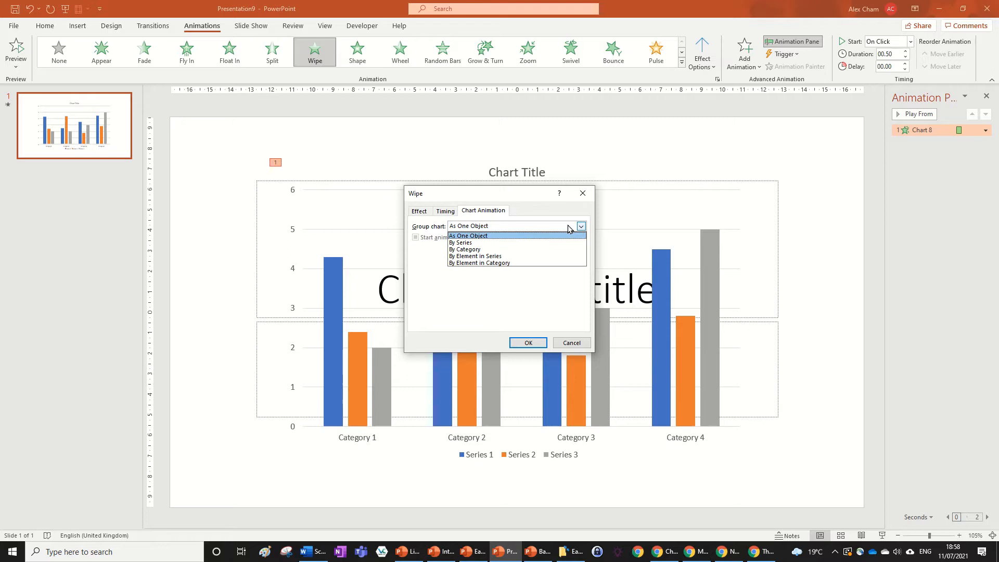
pyautogui.moveTo(517, 262)
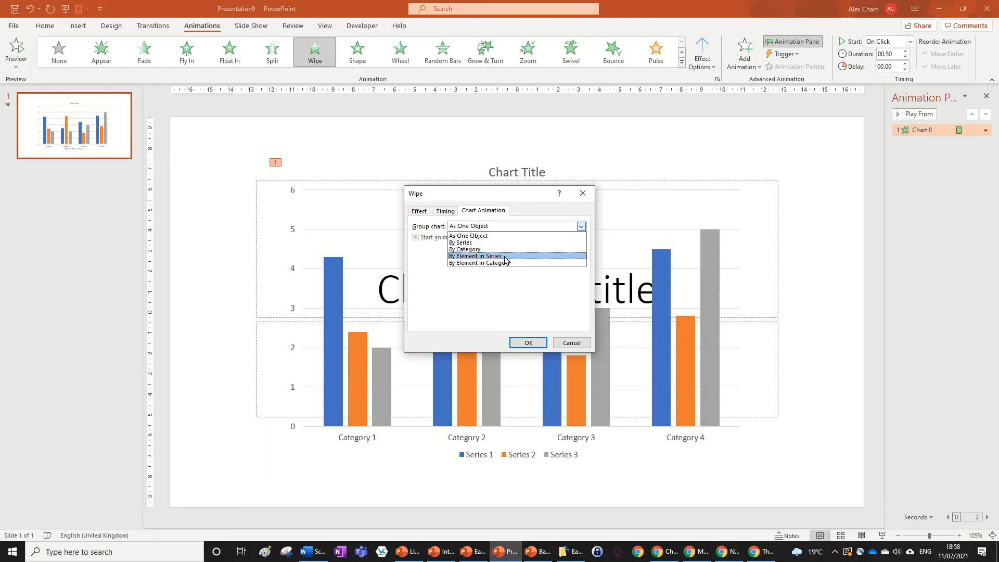
pyautogui.click(474, 256)
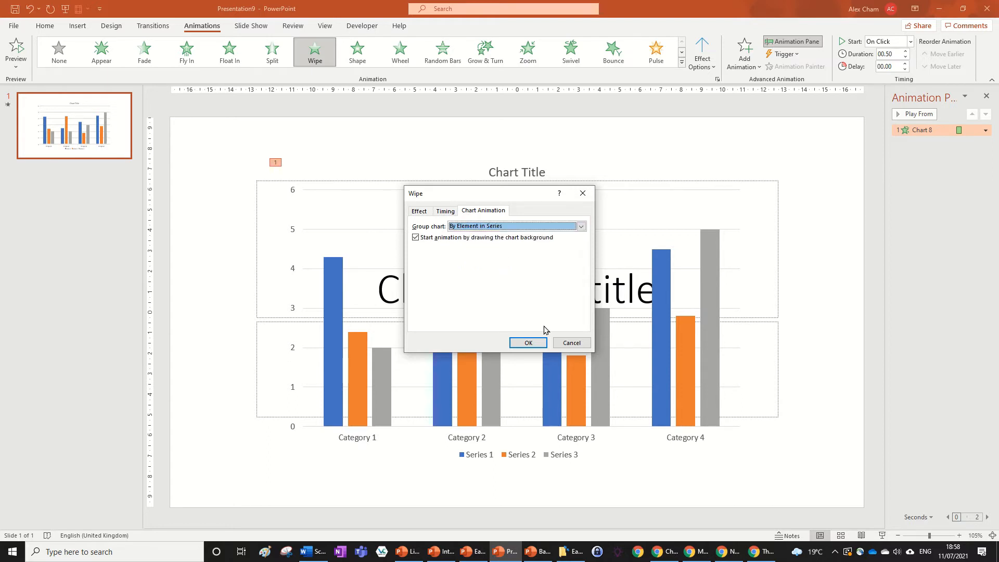
pyautogui.click(579, 226)
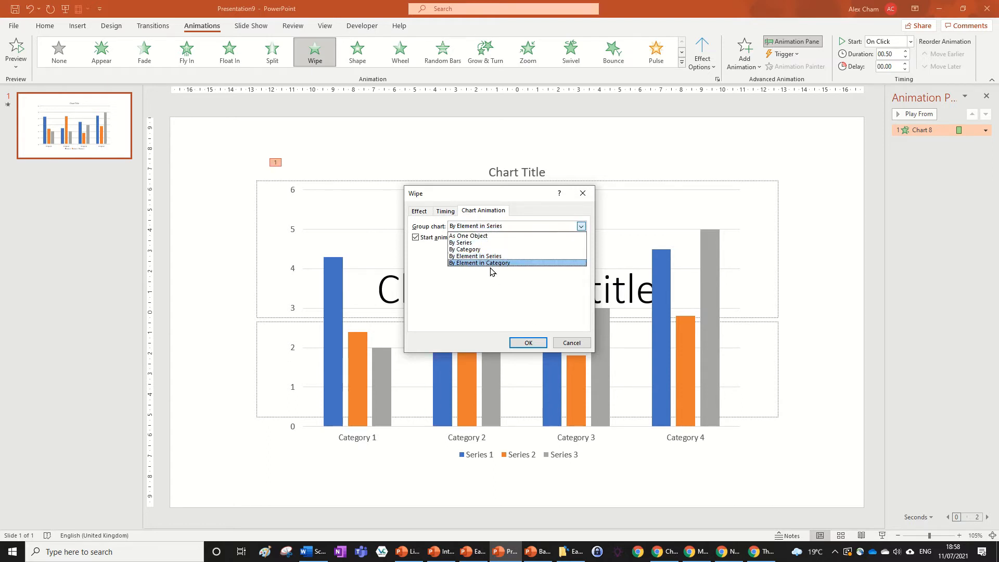
pyautogui.click(478, 262)
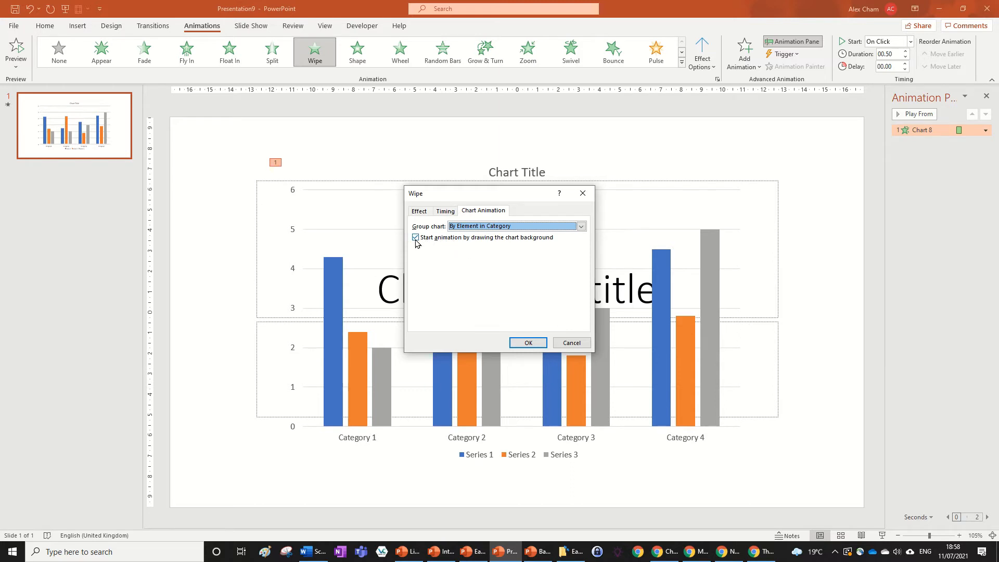
pyautogui.click(526, 342)
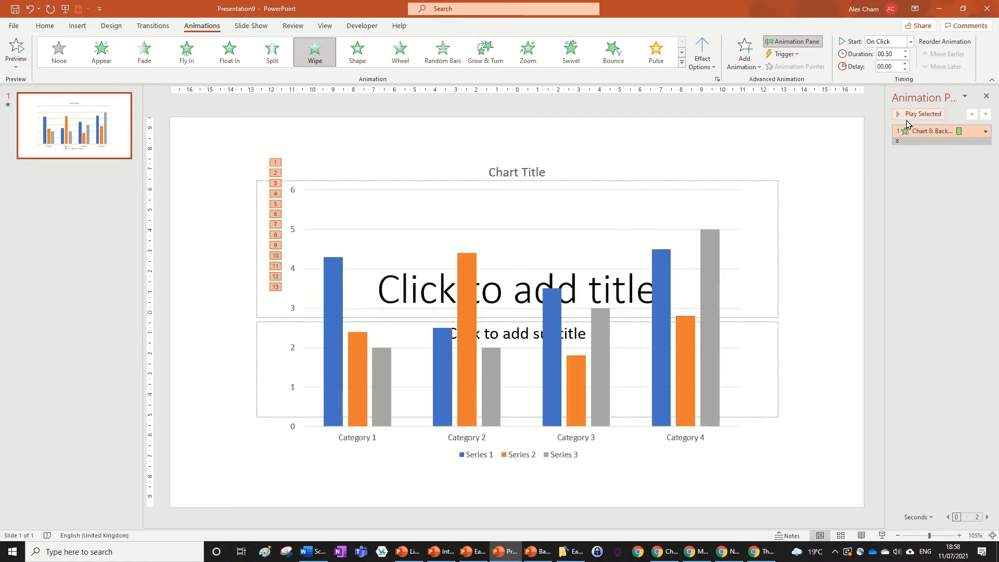
pyautogui.moveTo(912, 117)
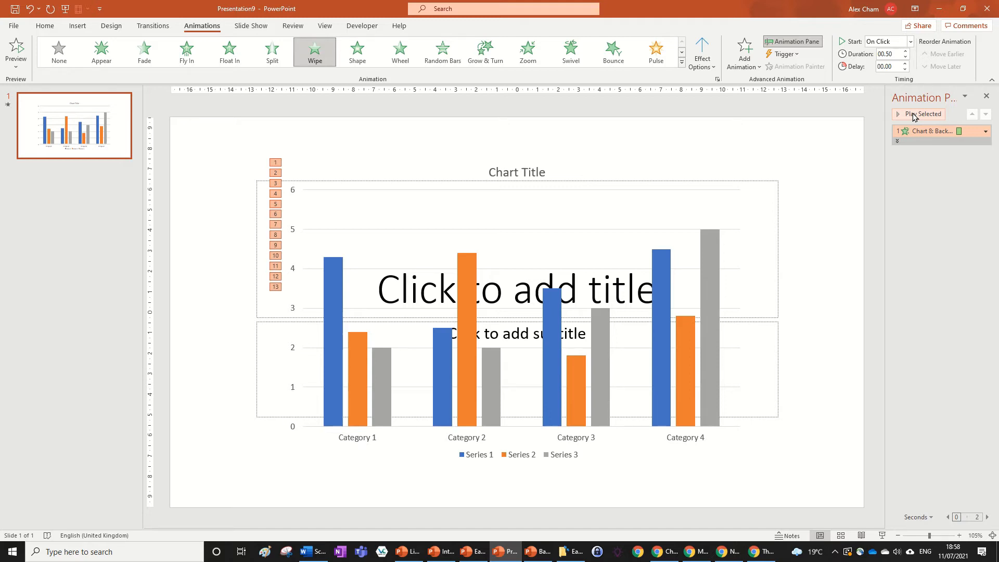
pyautogui.click(921, 113)
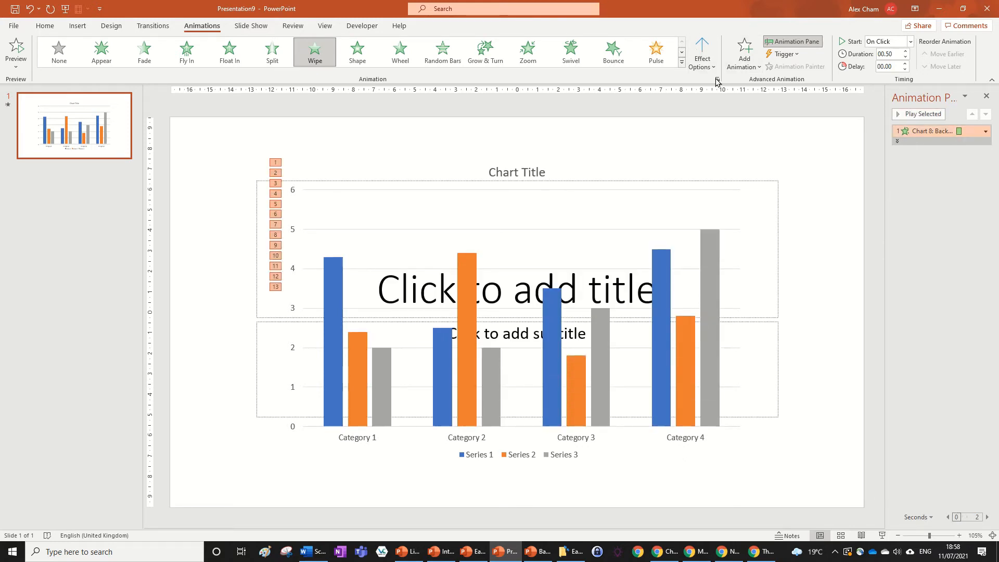
# Regroup the chart's Wipe animation to By Category, leaving five animation steps.
pyautogui.click(715, 79)
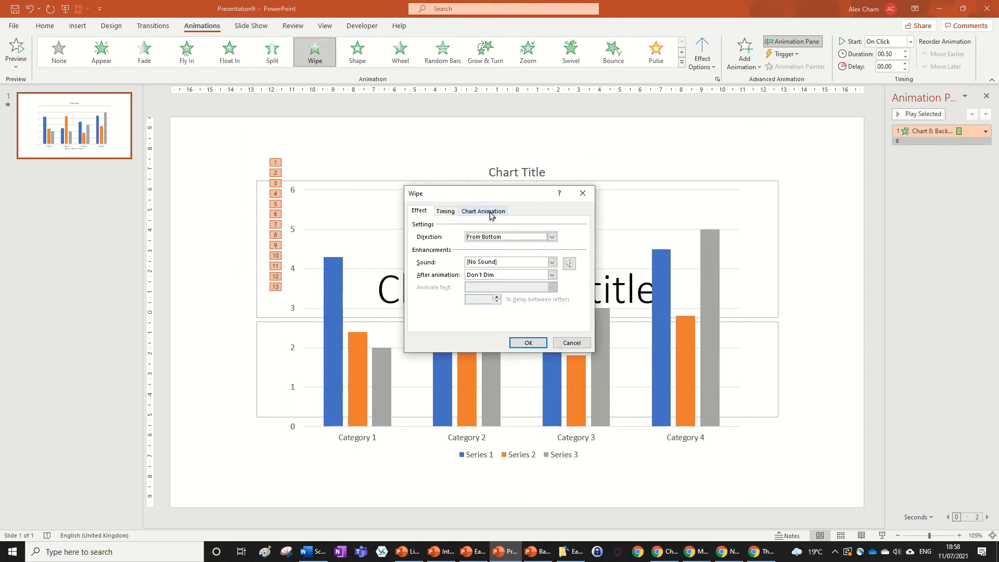
pyautogui.click(481, 210)
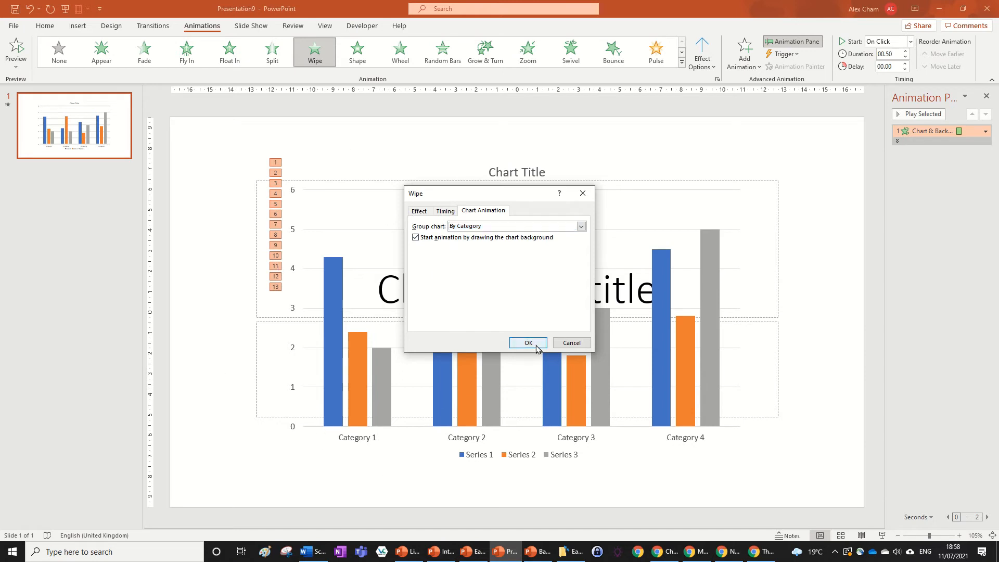
pyautogui.click(527, 342)
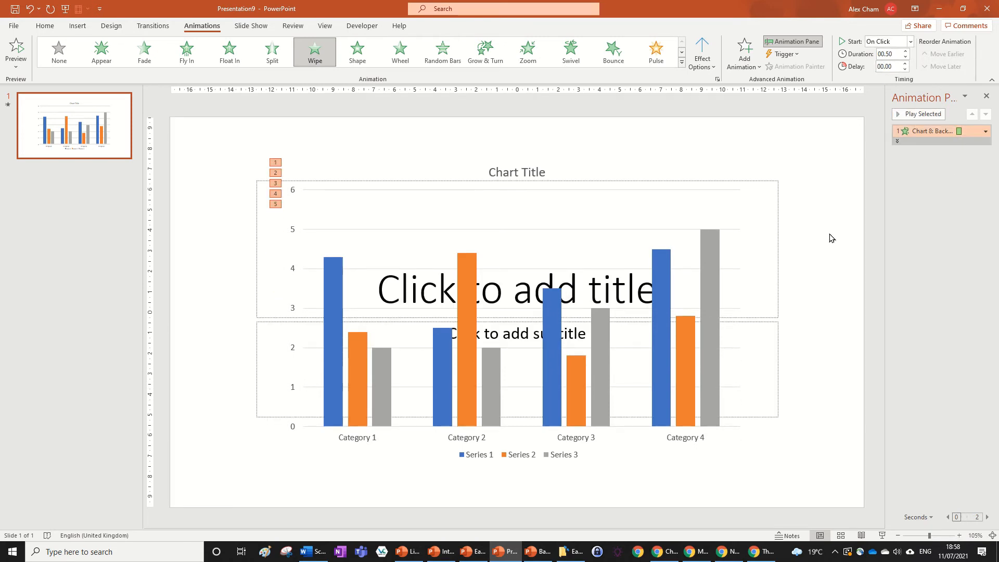
pyautogui.moveTo(867, 317)
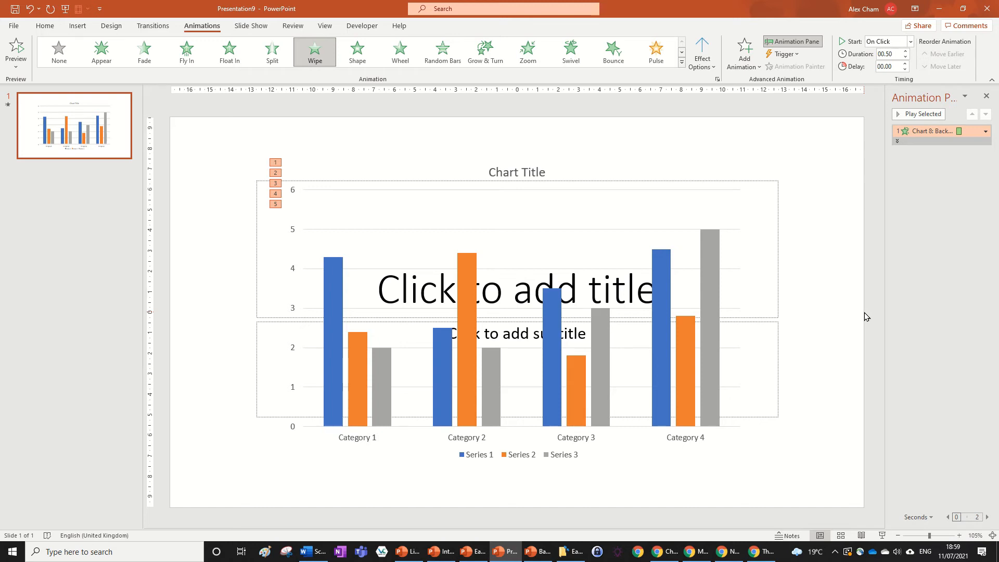
pyautogui.moveTo(506, 238)
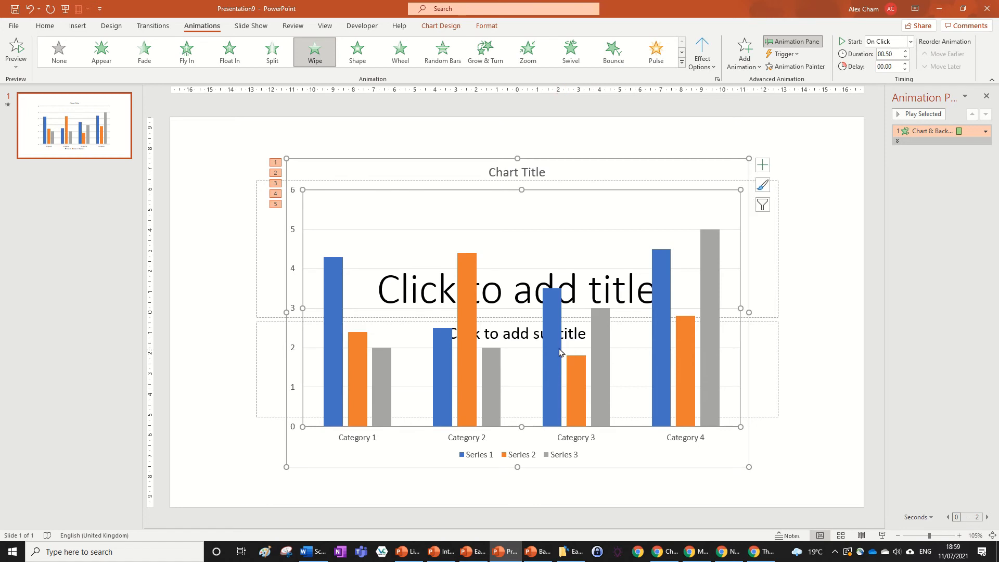
pyautogui.click(18, 52)
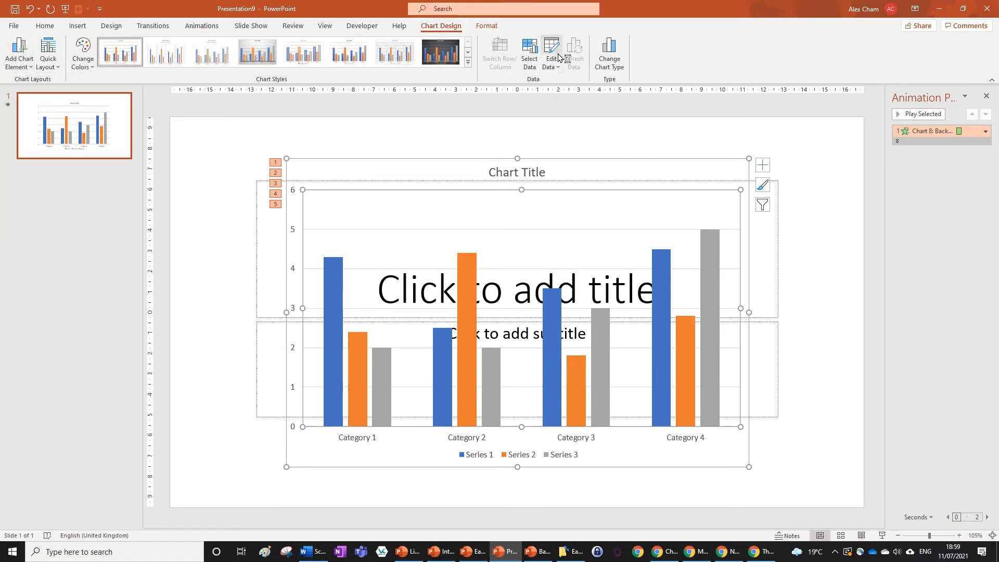
pyautogui.click(549, 52)
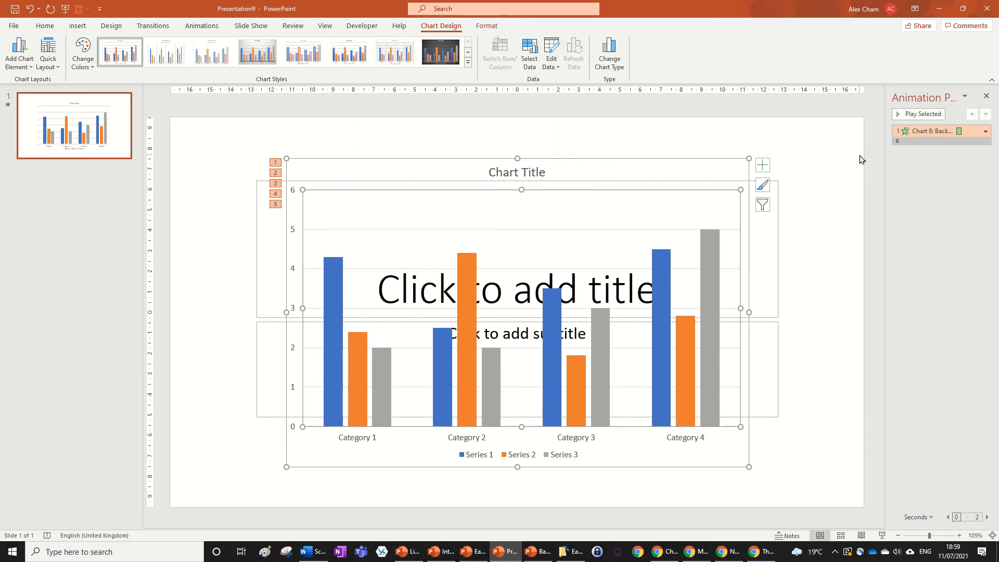
pyautogui.moveTo(838, 248)
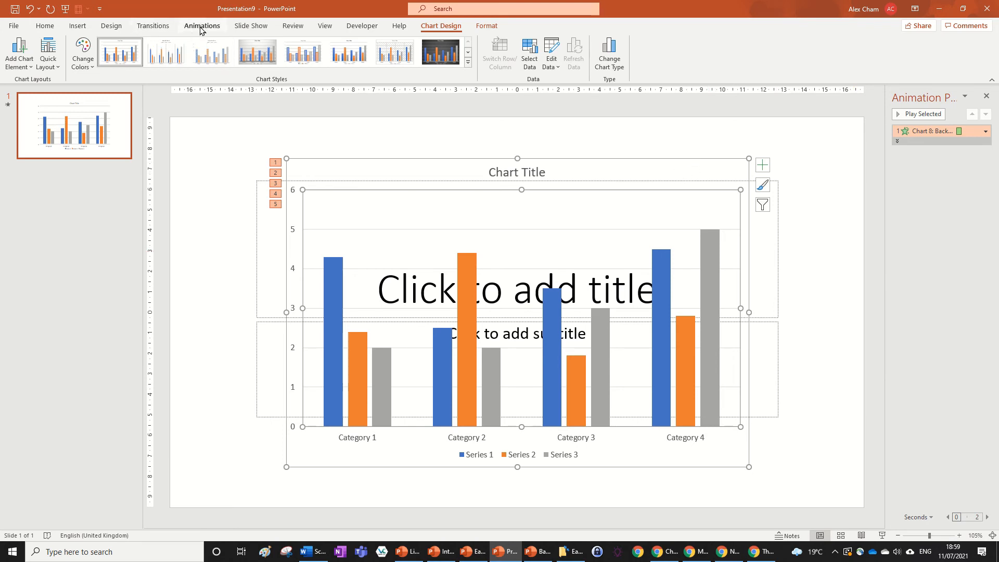
pyautogui.click(200, 25)
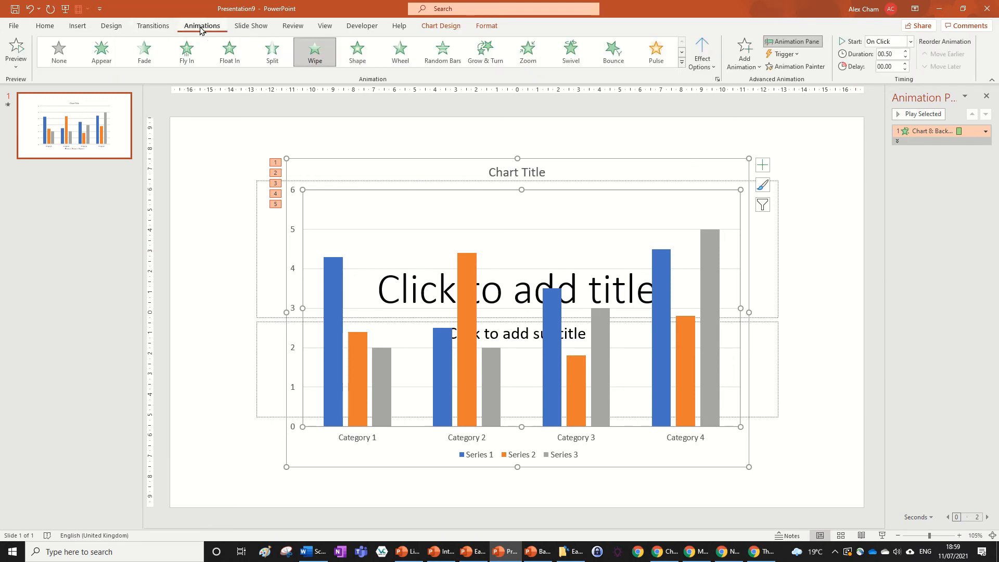